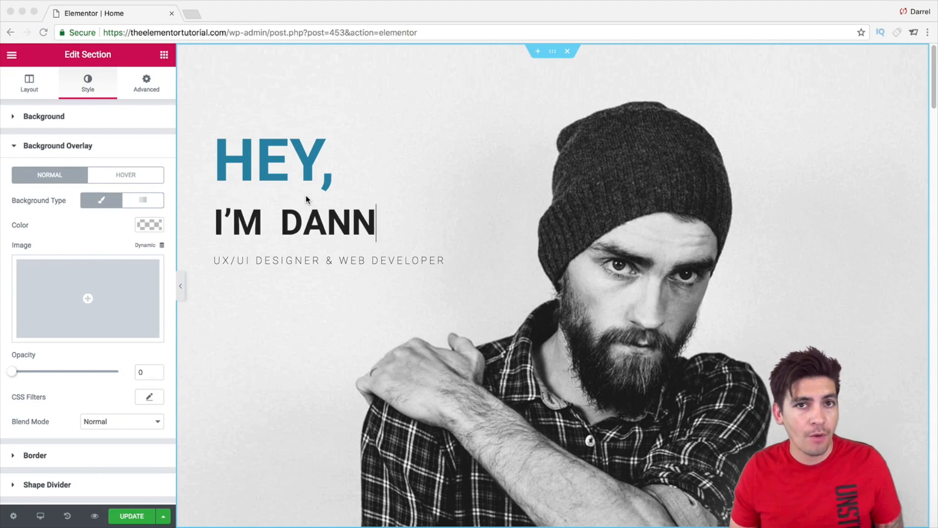
Finish the 'I'm Danny Nygaard' heading and set the blue DN image as hero overlay
type("Y NYGAARD")
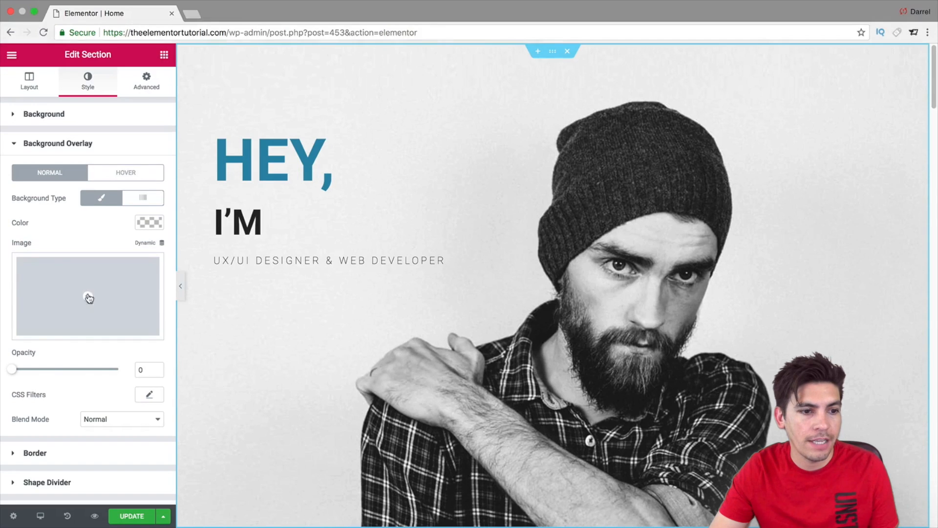
left_click(87, 296)
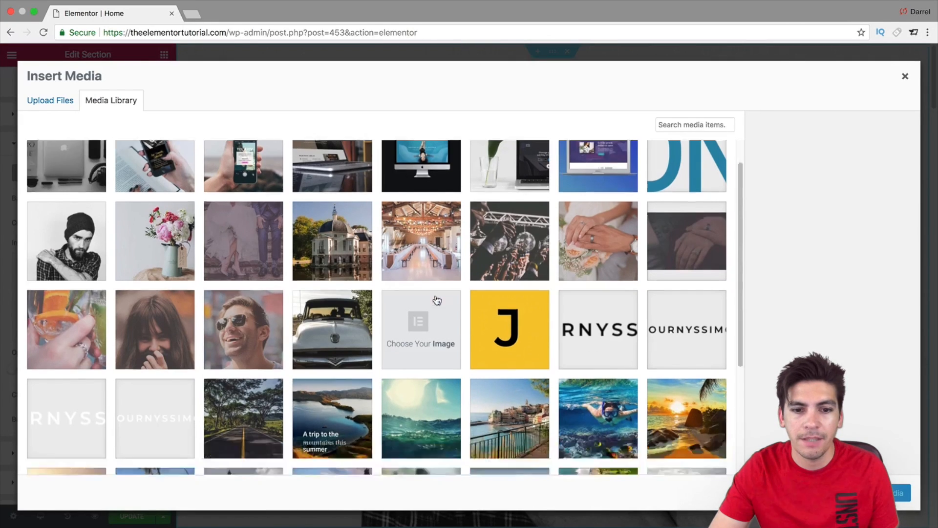
scroll("up", 3)
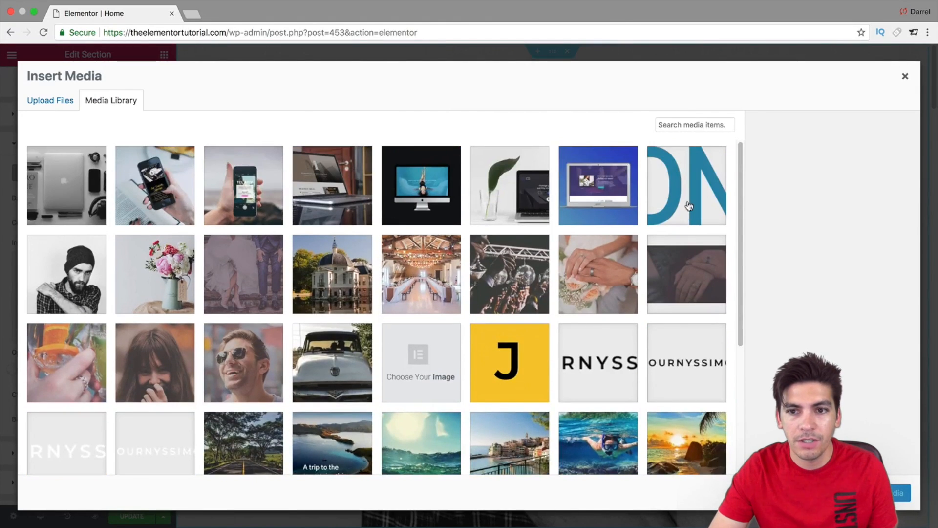
left_click(687, 186)
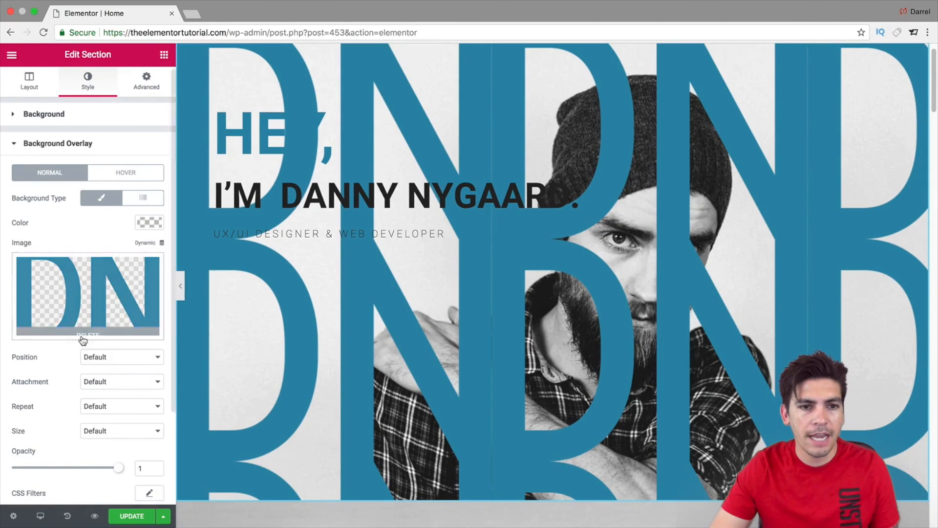
Set the hero DN overlay to 0.08 opacity, trying Multiply then Saturation blend modes
scroll("down", 3)
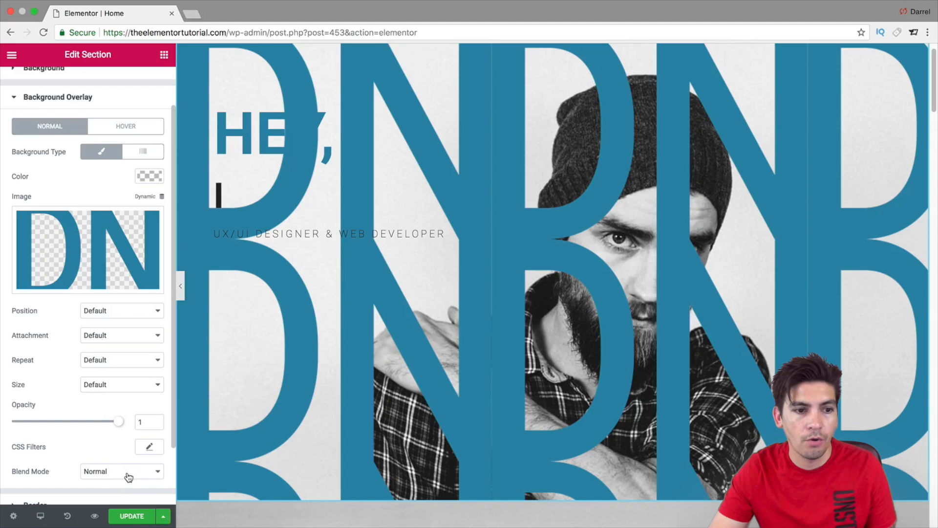
left_click(121, 472)
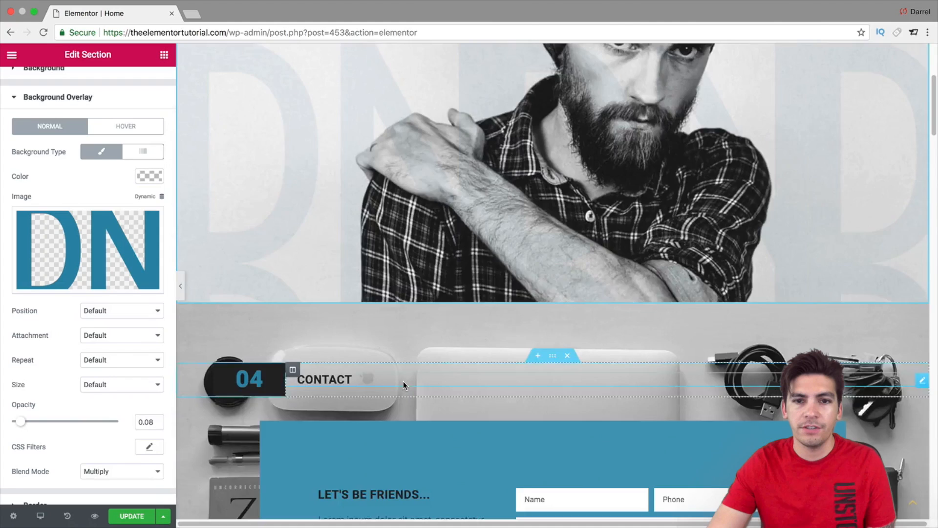
scroll("up", 3)
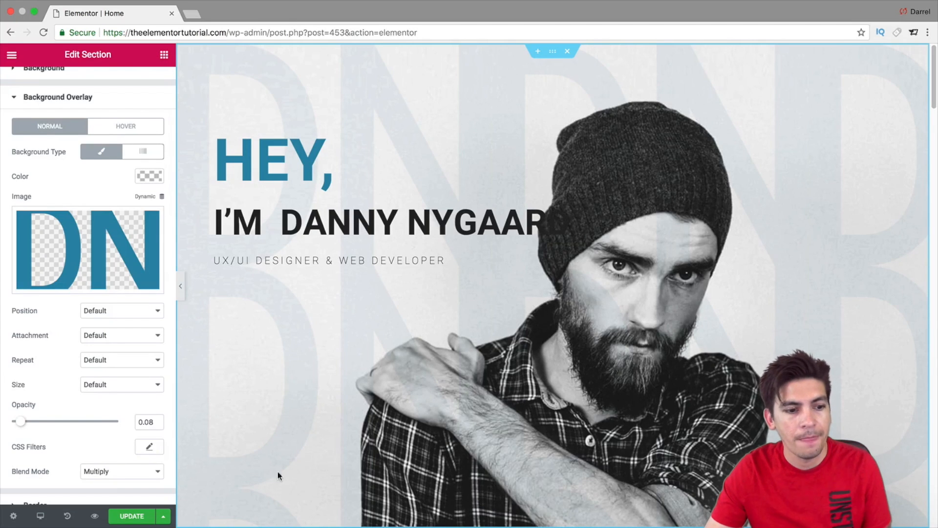
left_click(121, 471)
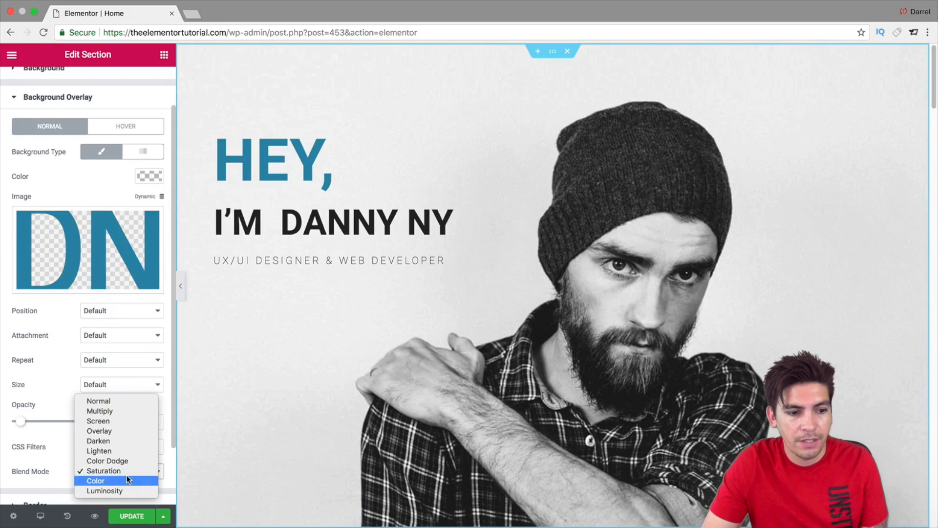
Test Color blend at 0.42 opacity, then settle the DN overlay on Multiply at 0.09
left_click(96, 481)
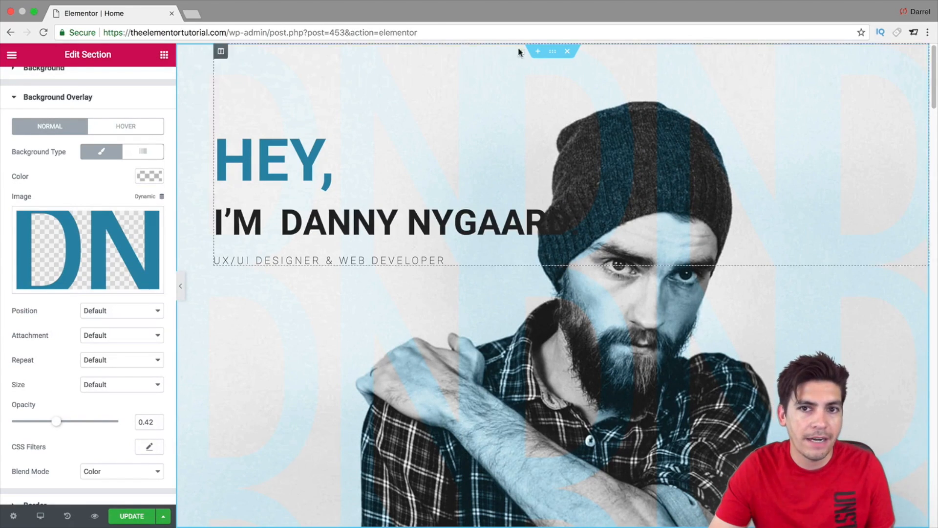
mouse_move(552, 51)
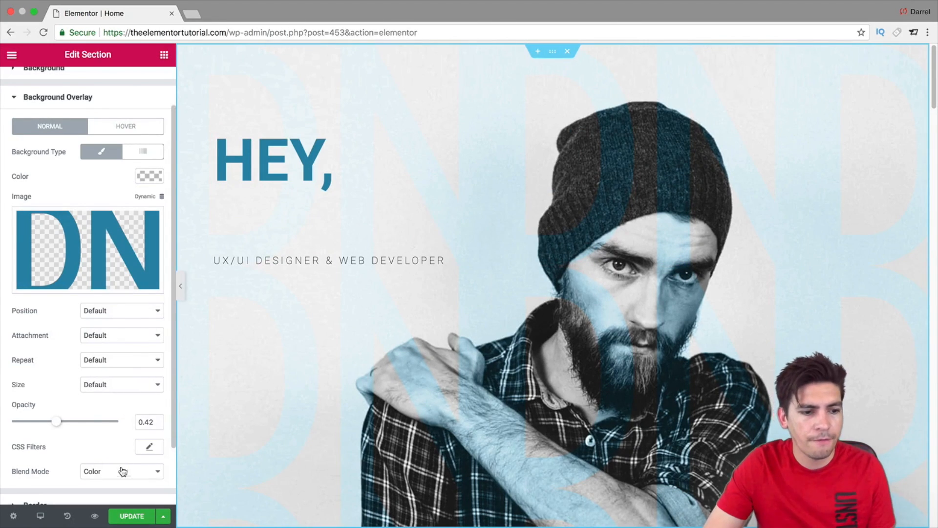
left_click(120, 471)
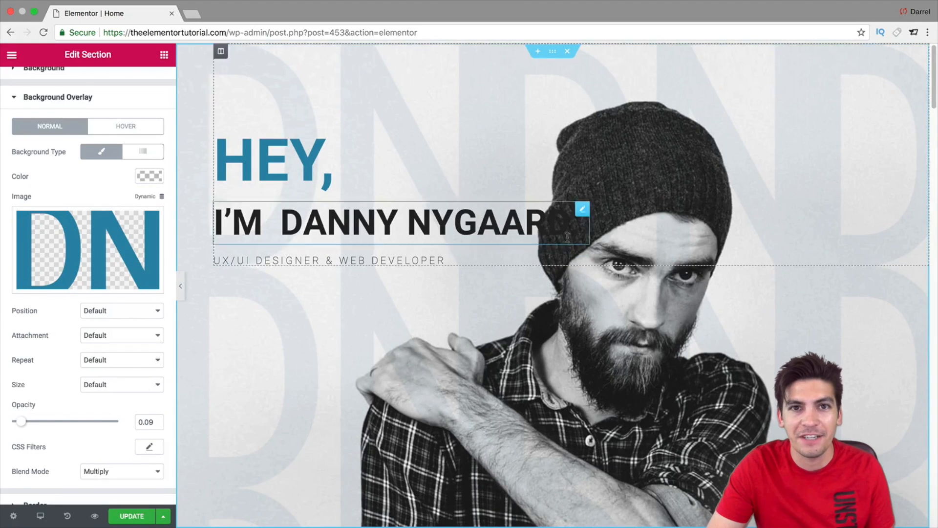
scroll("down", 3)
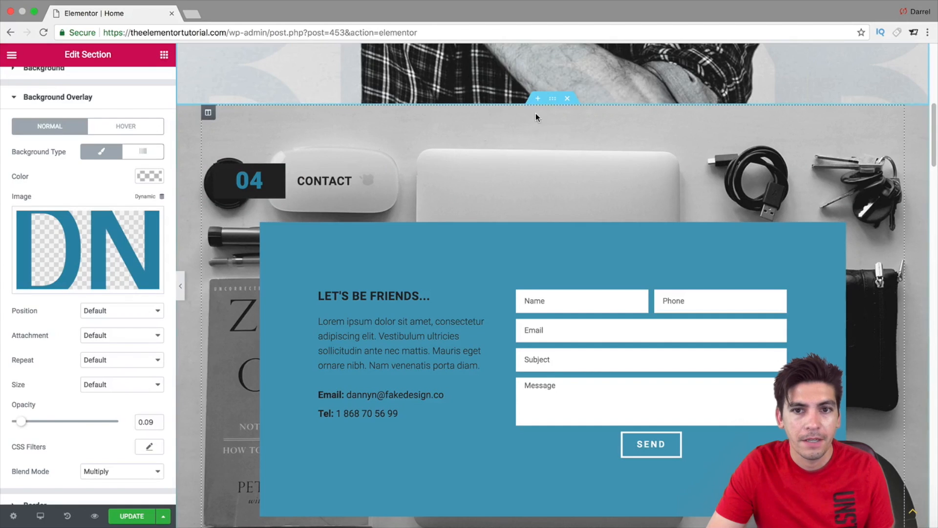
Select the contact section and expand its Style tab's Background Overlay settings
left_click(29, 82)
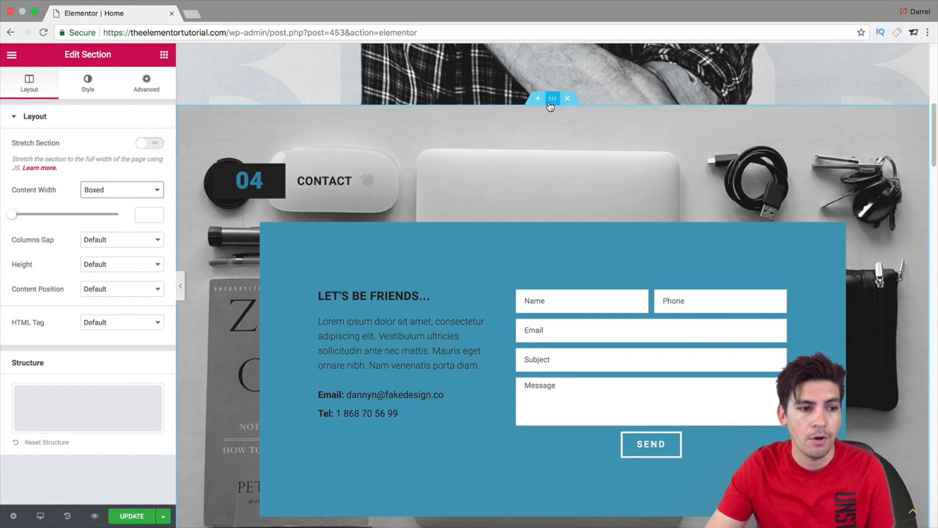
left_click(87, 82)
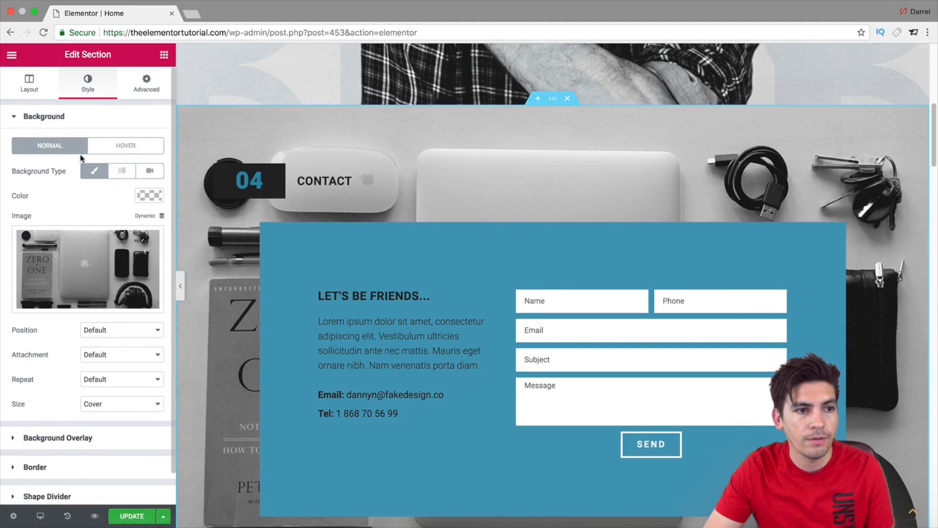
left_click(57, 146)
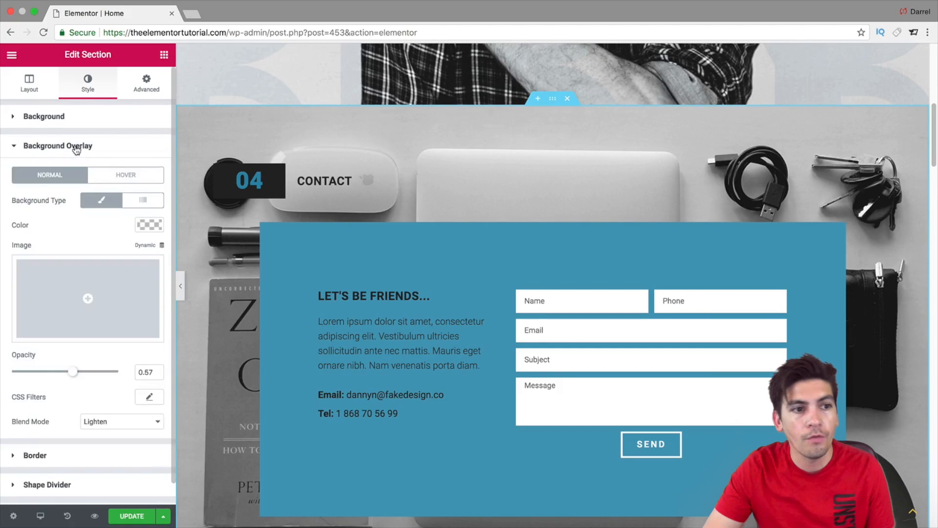
Insert blog4.jpg, the lake landscape photo, as the contact section's overlay image
left_click(87, 298)
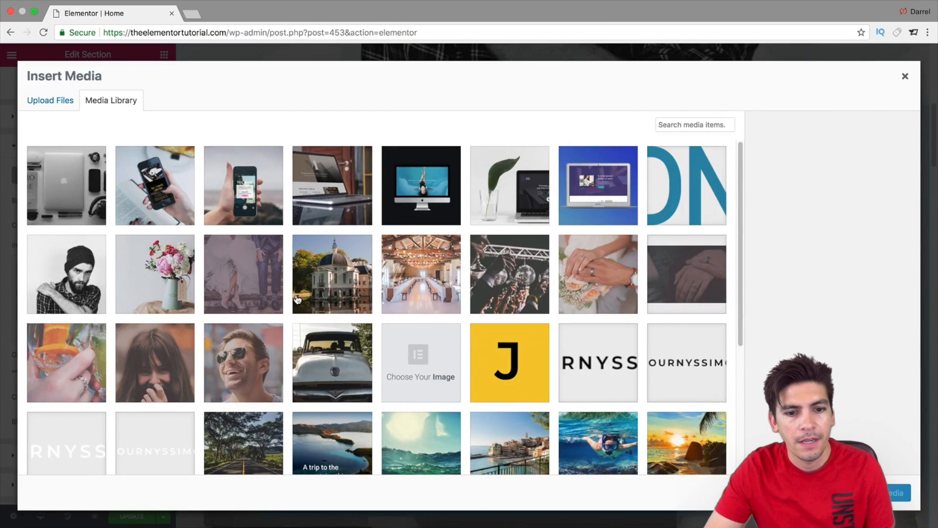
scroll("down", 3)
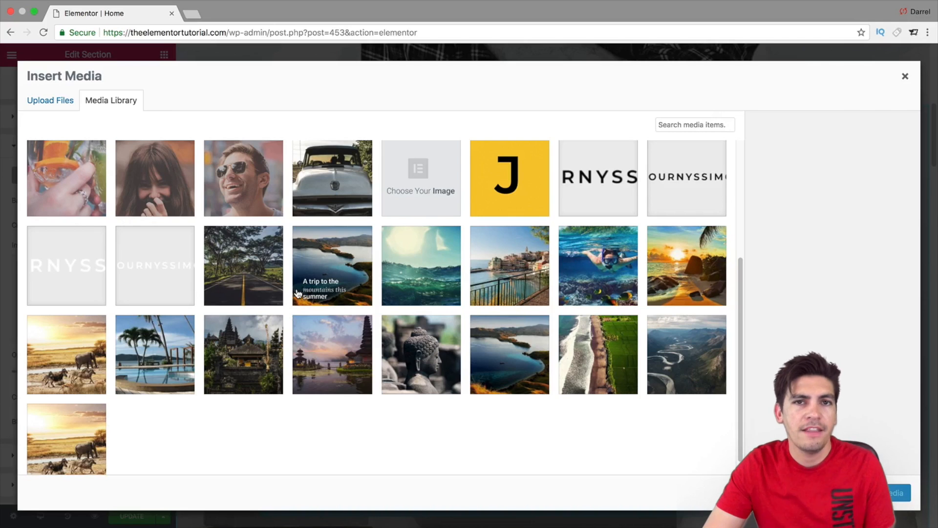
scroll("down", 3)
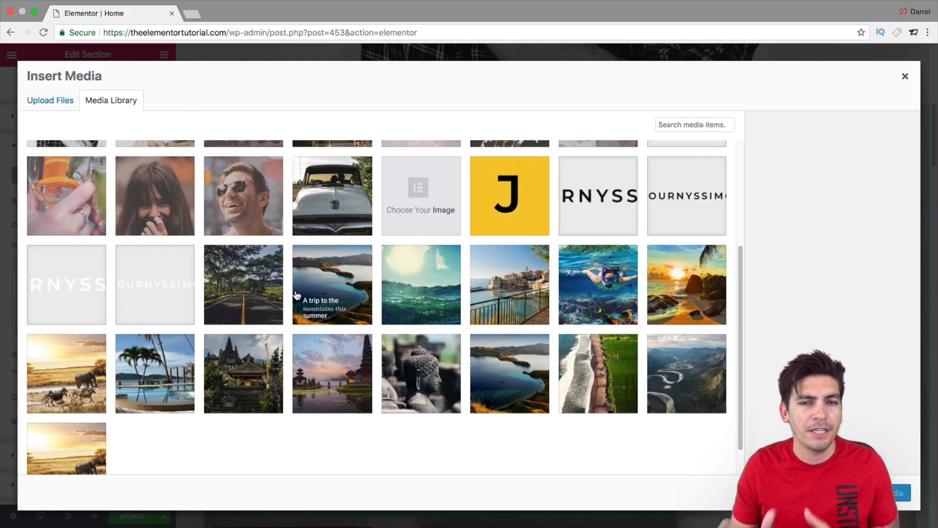
mouse_move(648, 285)
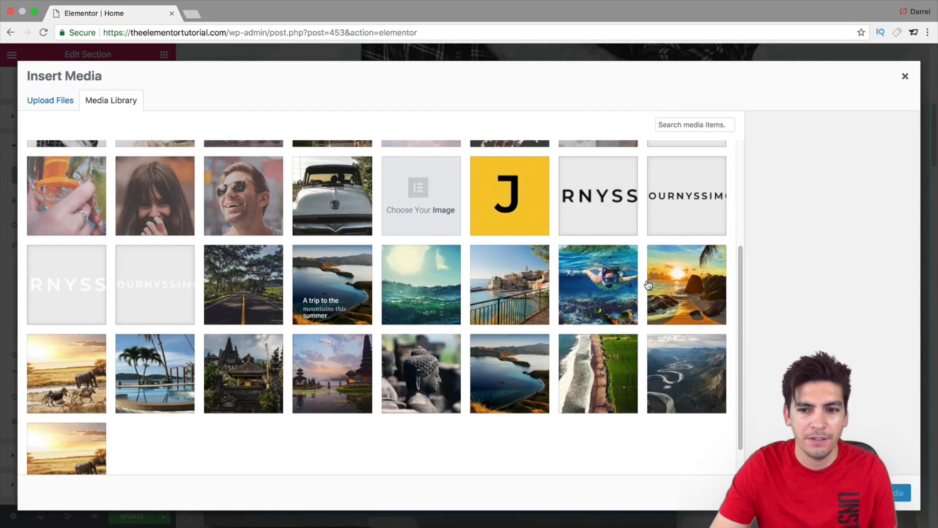
left_click(510, 373)
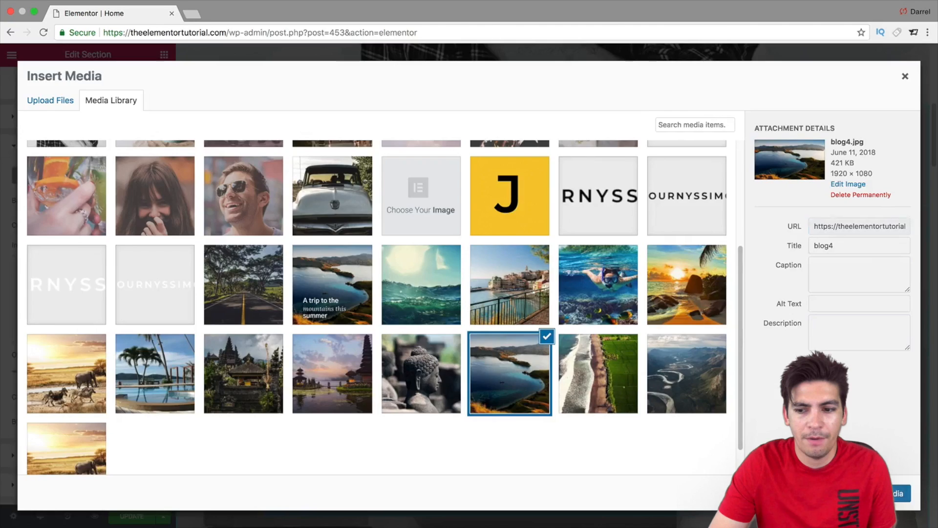
left_click(896, 493)
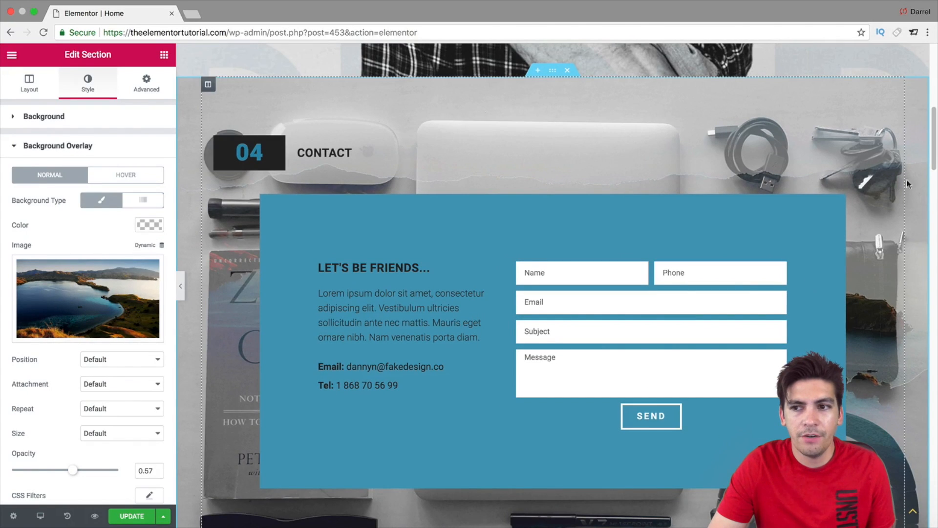
Raise the lake overlay opacity to about 0.98 and try Saturation, then Color blending
scroll("down", 3)
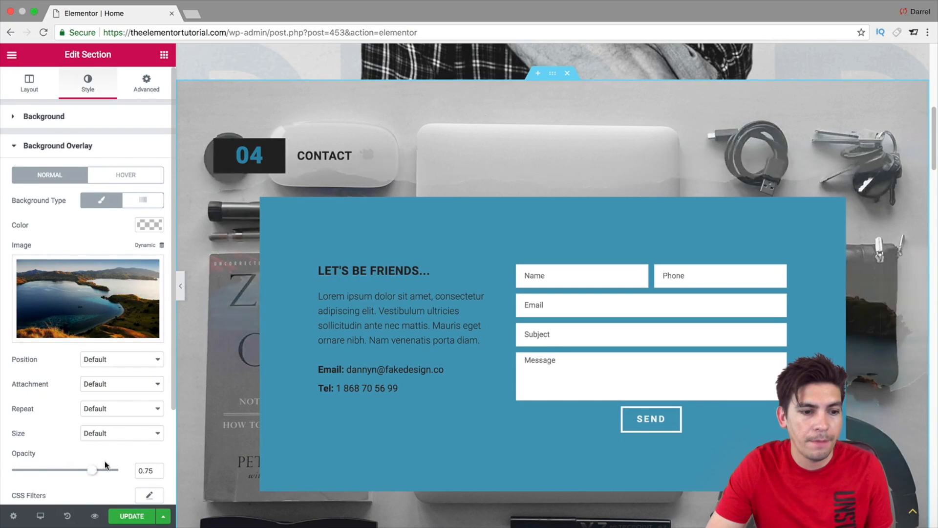
left_click(120, 399)
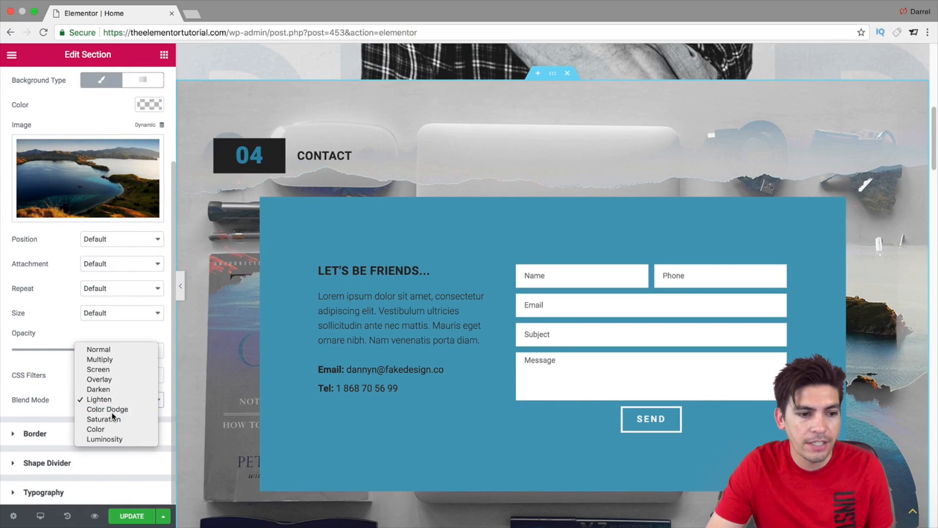
left_click(107, 409)
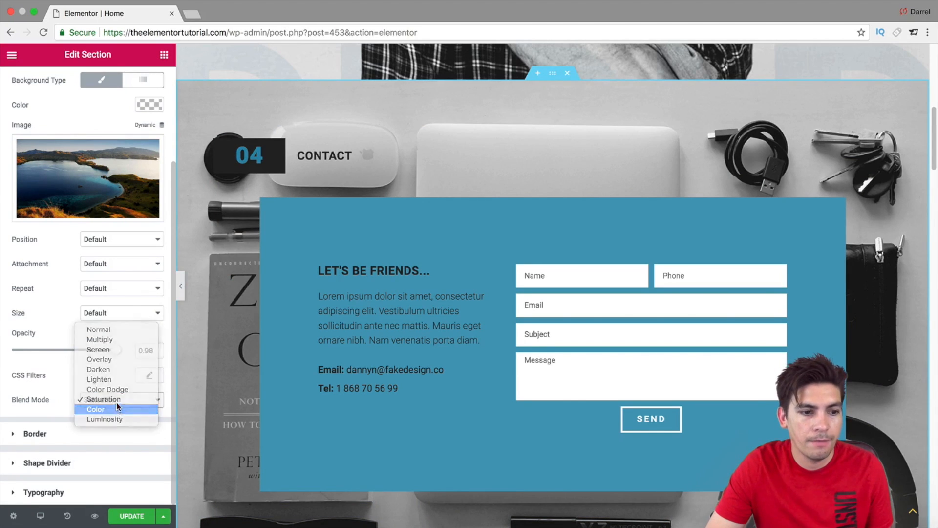
left_click(98, 369)
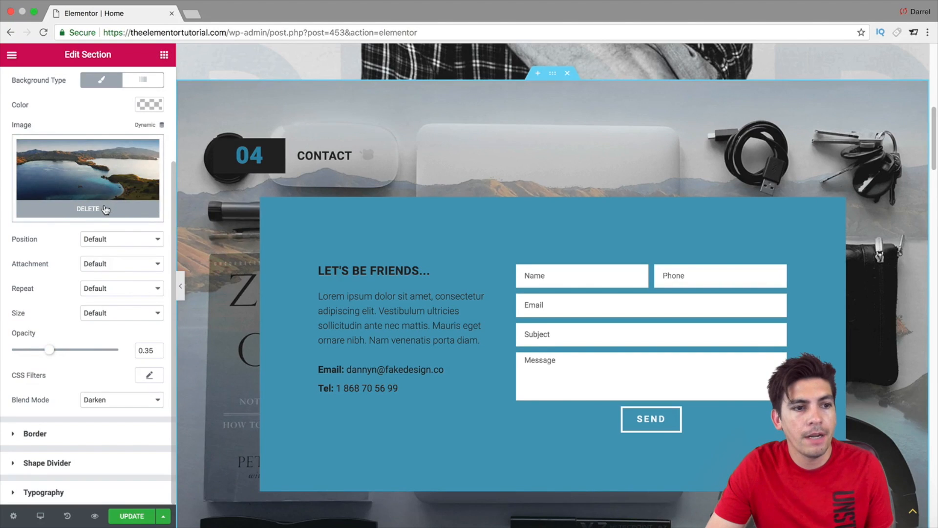
Swap the contact section's overlay image for logo.png from the Media Library
left_click(88, 176)
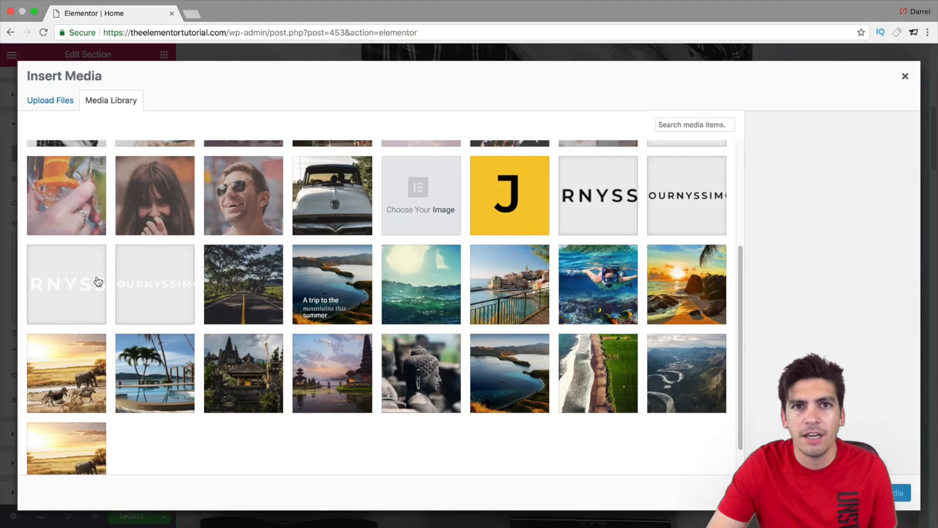
mouse_move(121, 283)
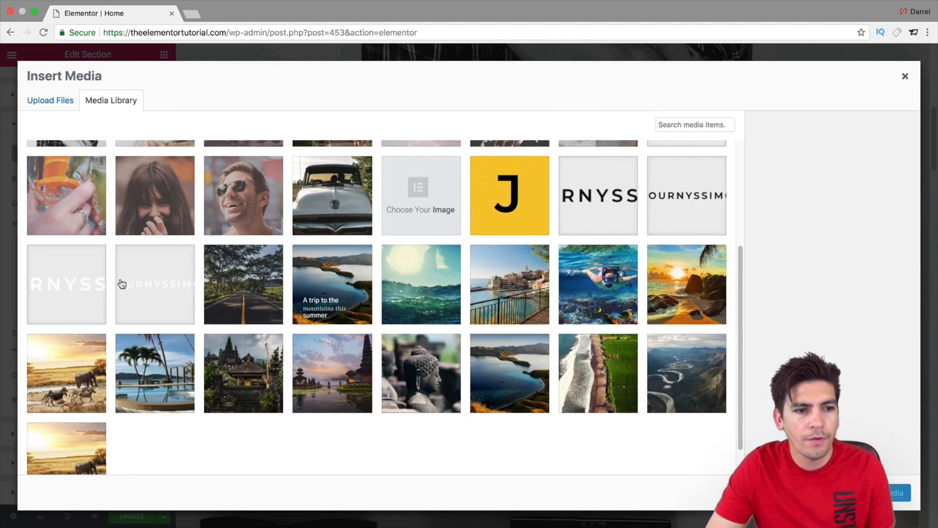
left_click(155, 284)
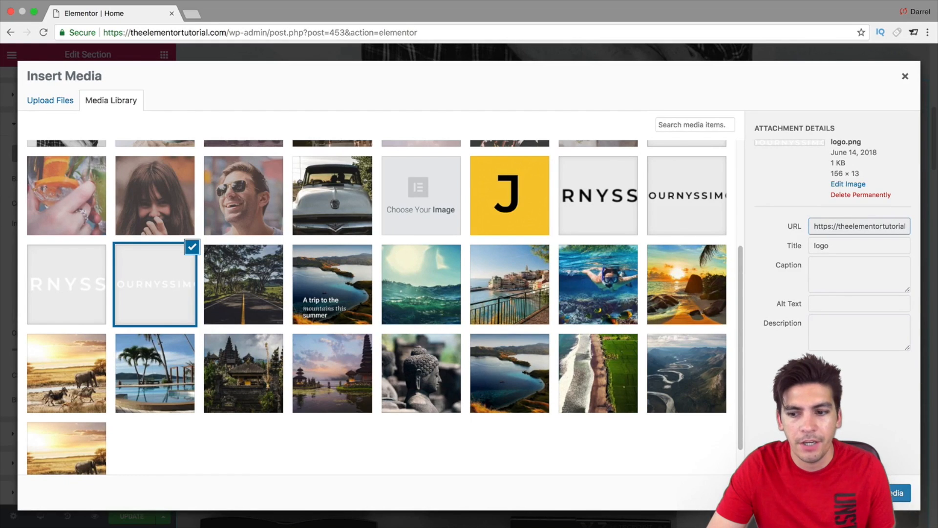
left_click(906, 77)
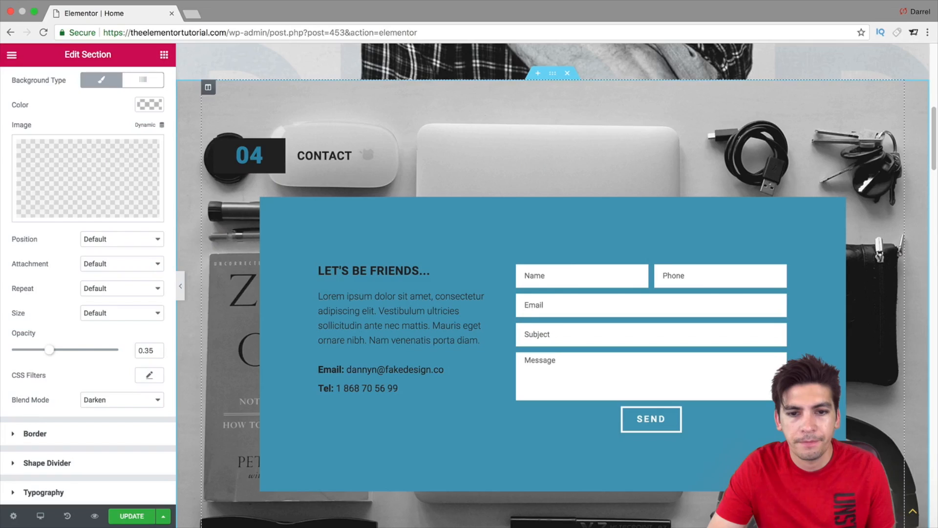
Try Multiply blending, then set the logo overlay to Normal blend at 0.22 opacity
left_click(121, 400)
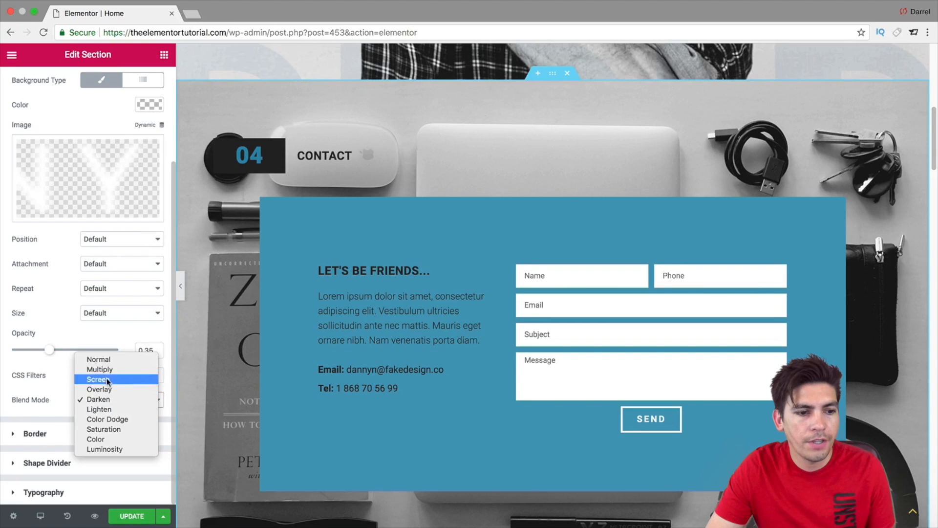
left_click(99, 370)
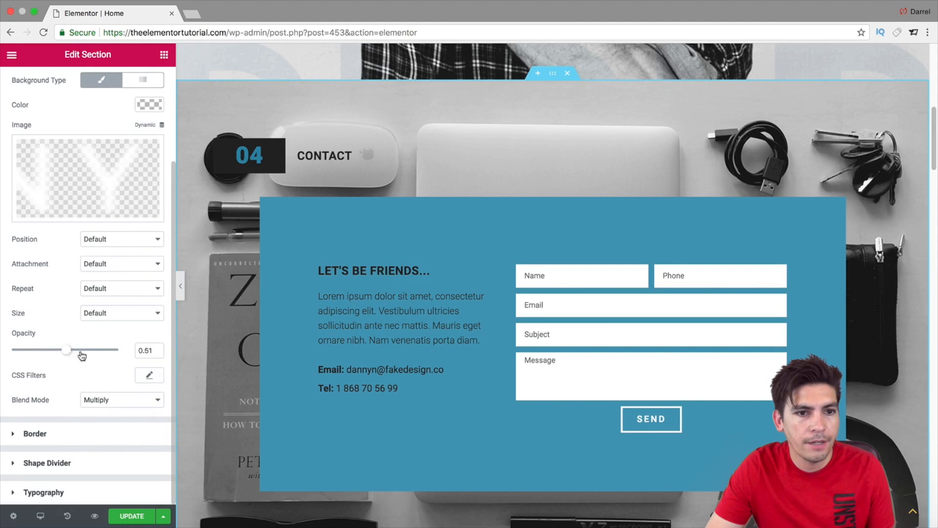
left_click(121, 400)
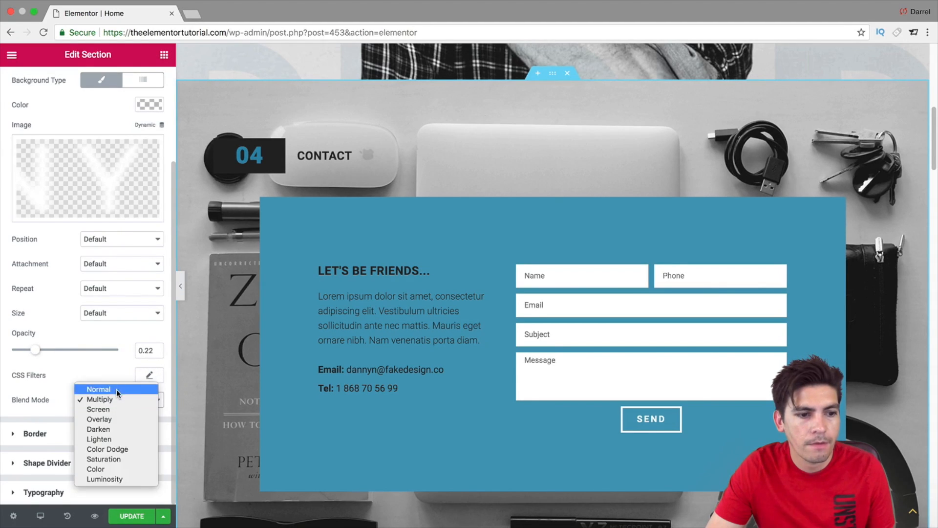
left_click(98, 389)
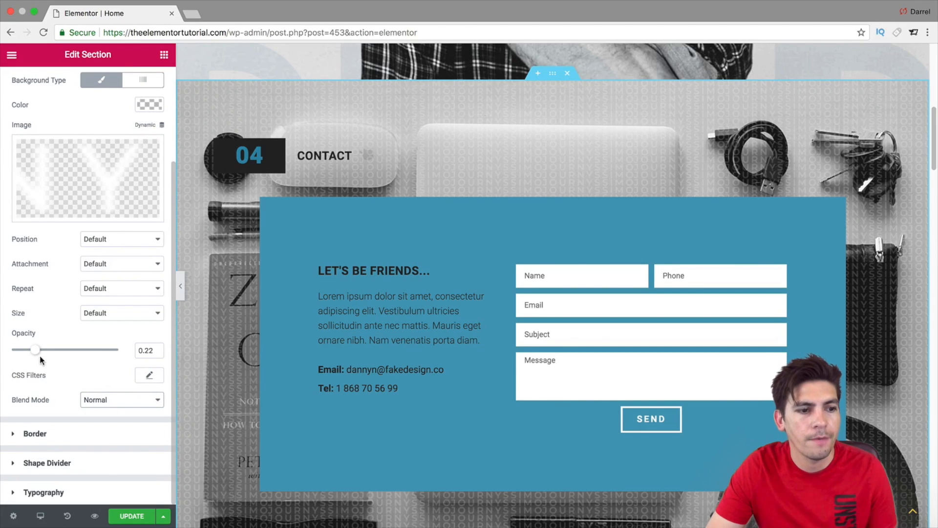
left_click(400, 317)
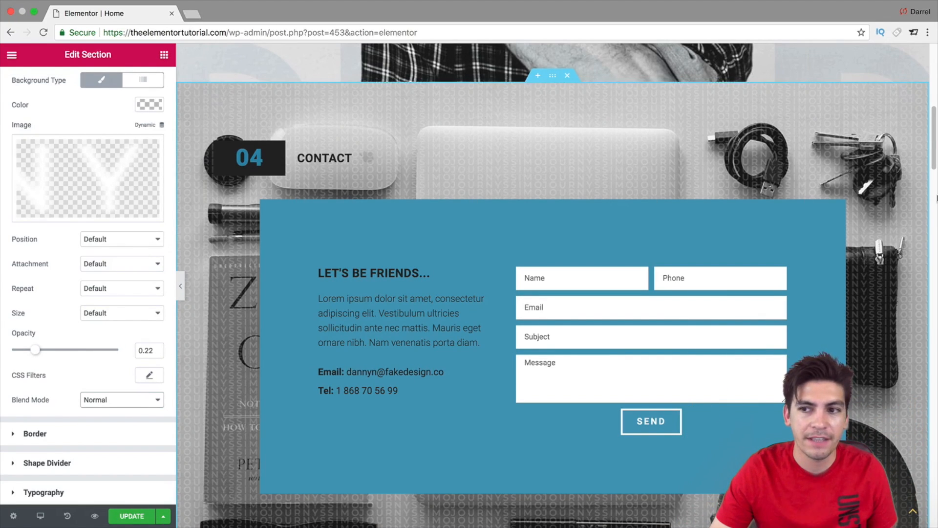
Lower the contact section's logo pattern overlay opacity to 0.14
scroll("down", 3)
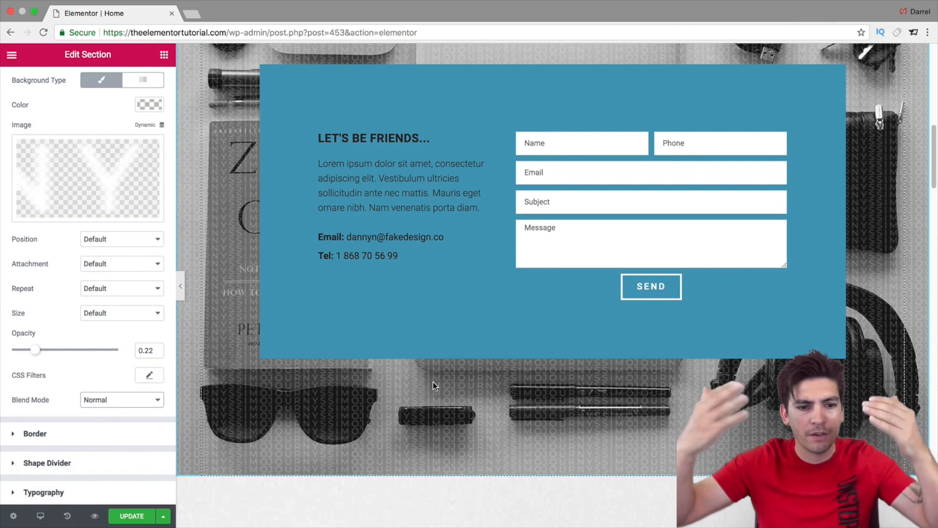
mouse_move(421, 346)
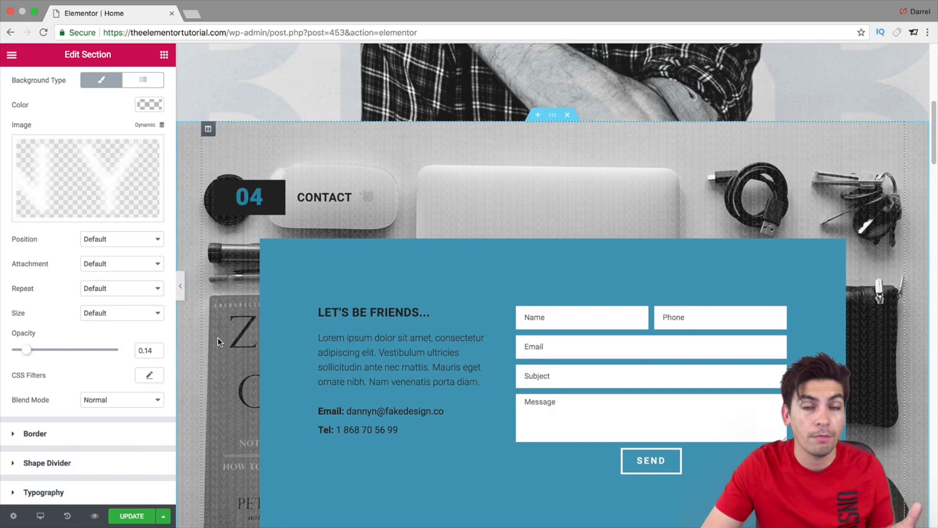
scroll("down", 3)
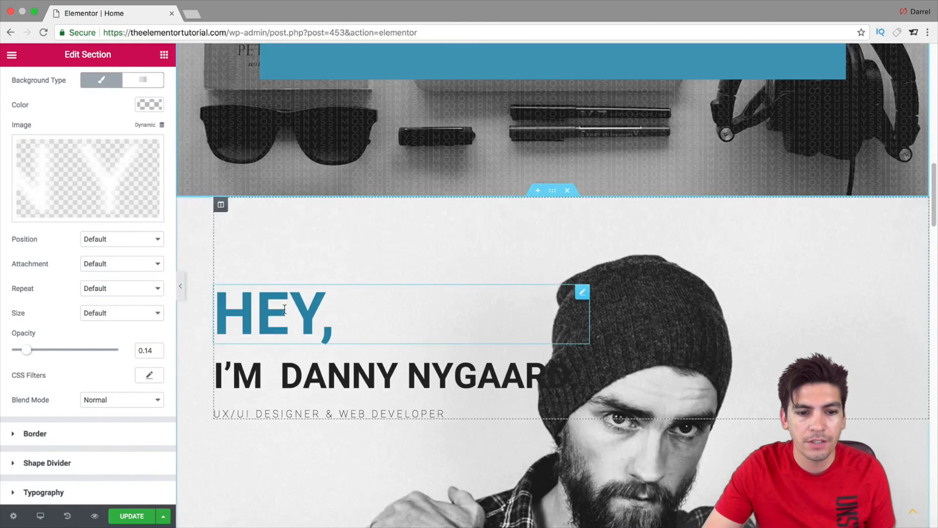
scroll("down", 3)
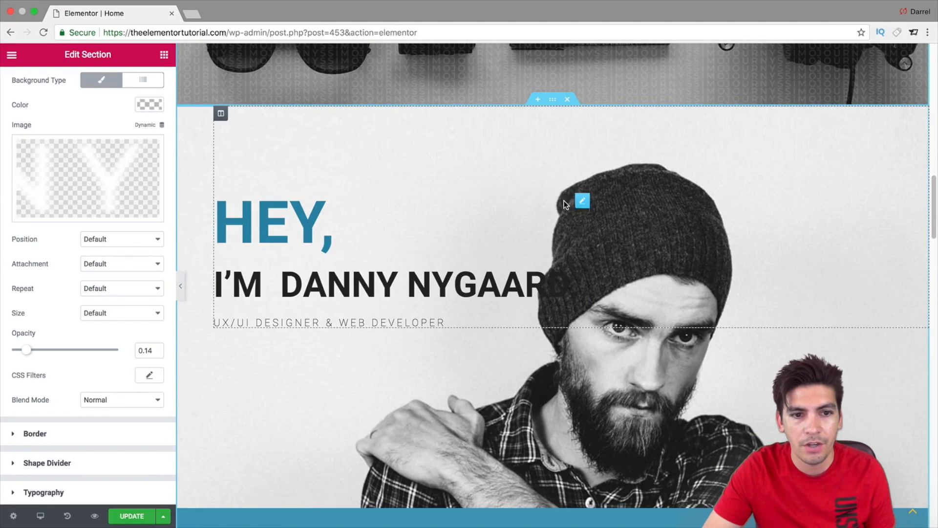
scroll("down", 3)
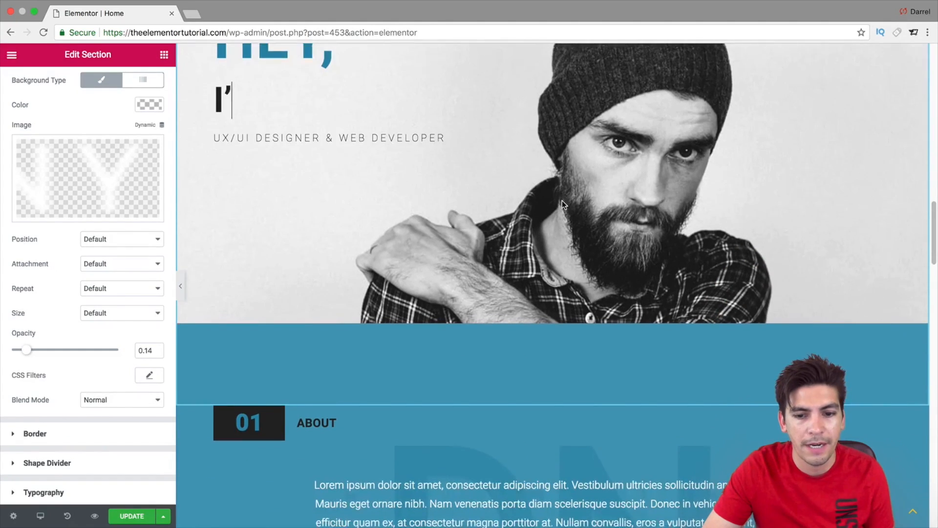
scroll("down", 3)
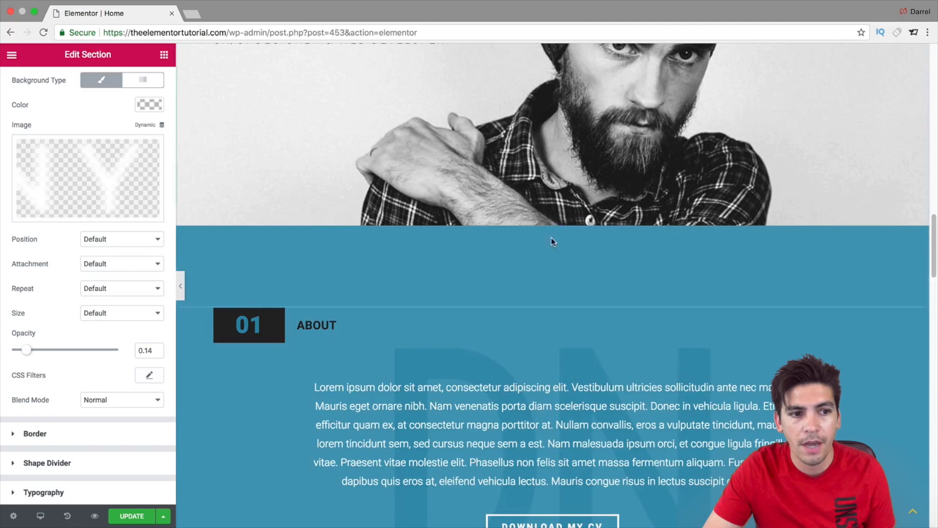
scroll("down", 3)
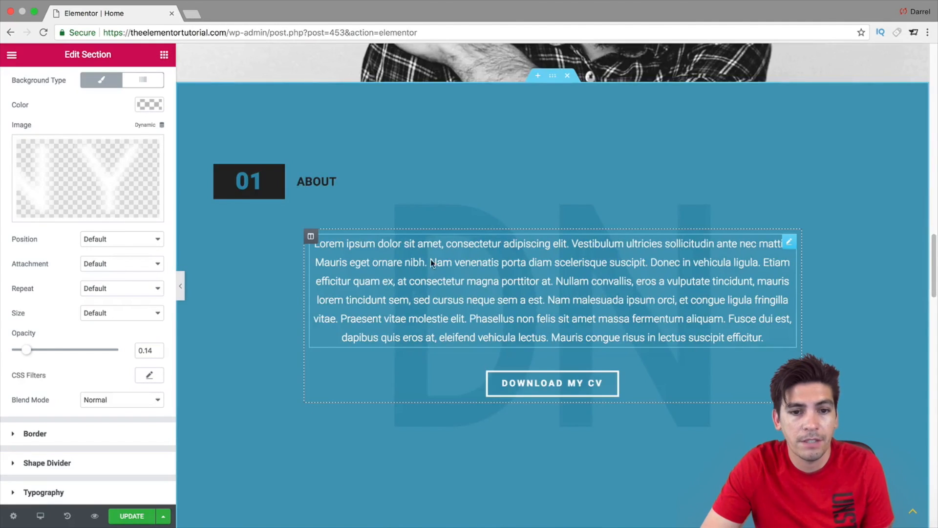
scroll("down", 3)
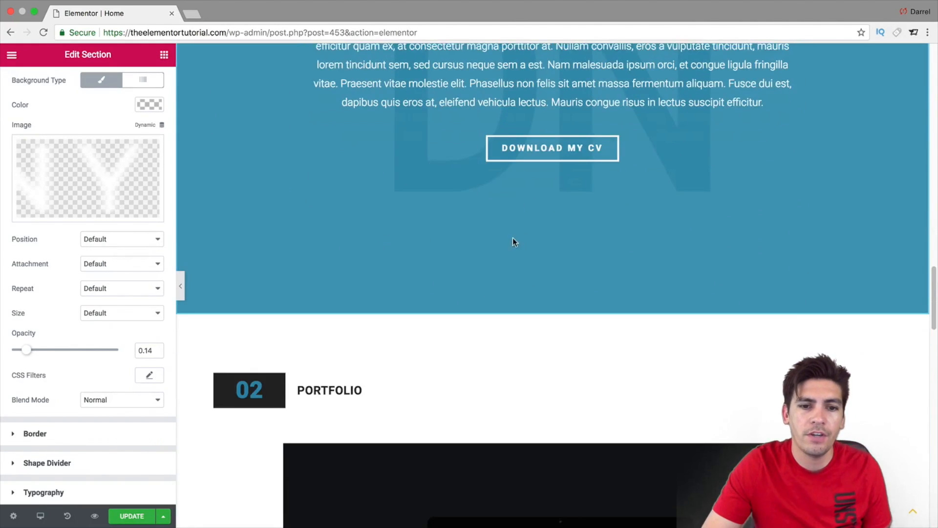
scroll("down", 3)
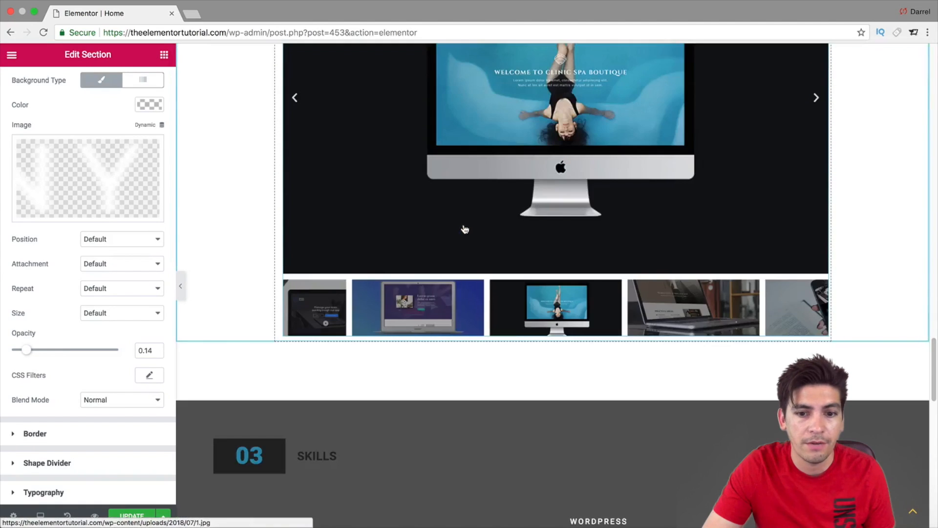
scroll("down", 3)
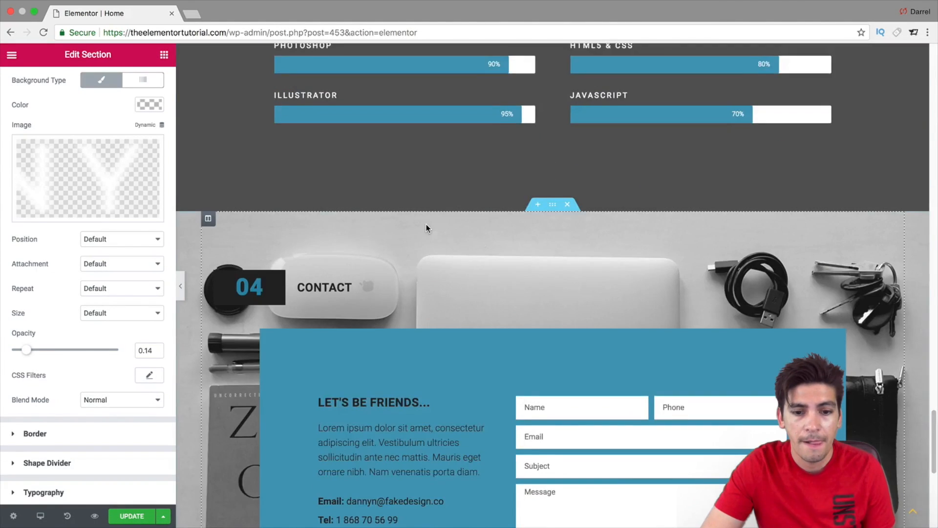
scroll("down", 3)
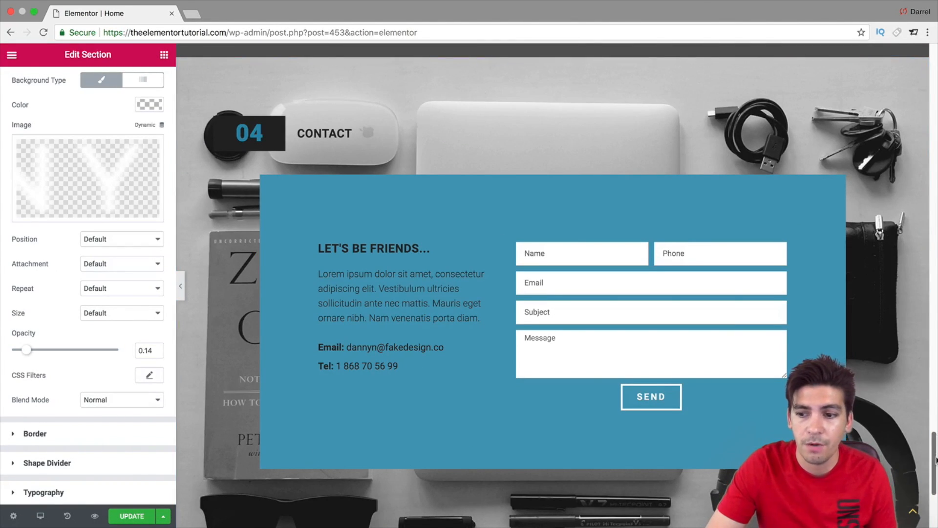
scroll("down", 3)
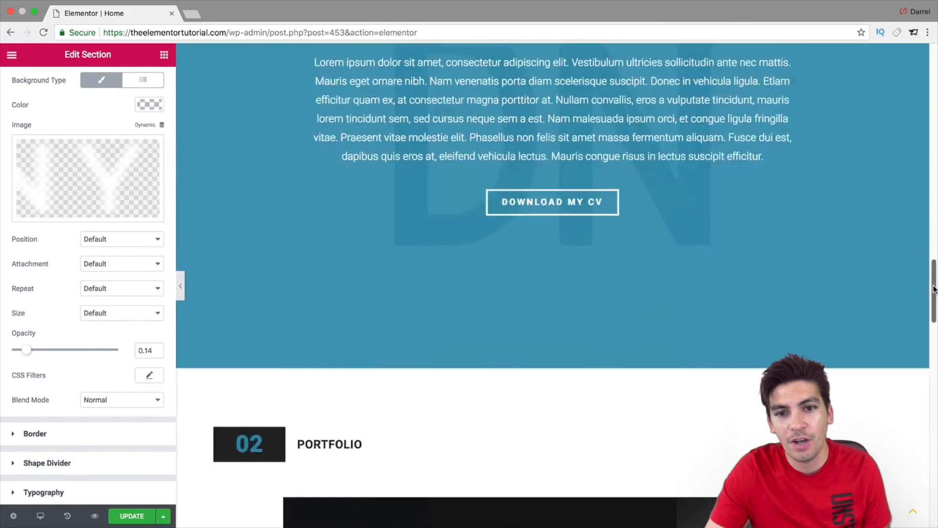
scroll("down", 3)
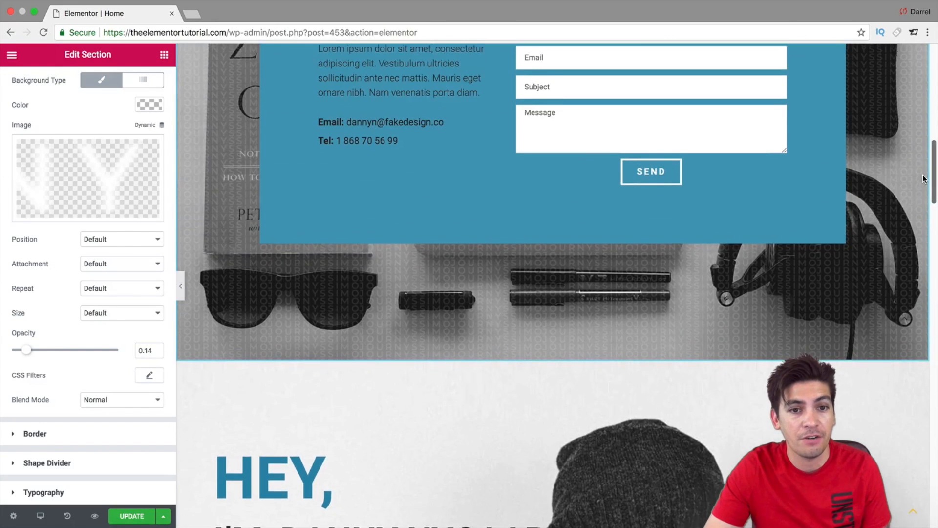
scroll("up", 3)
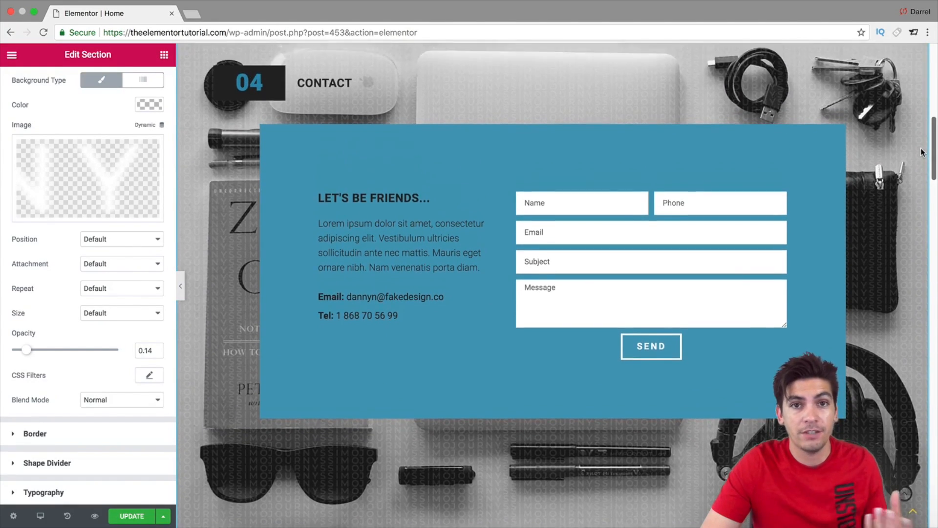
scroll("up", 3)
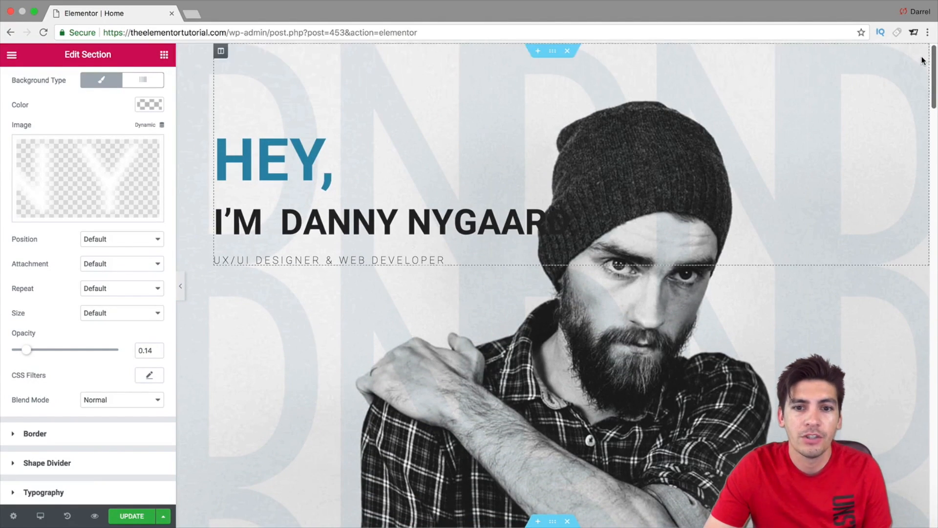